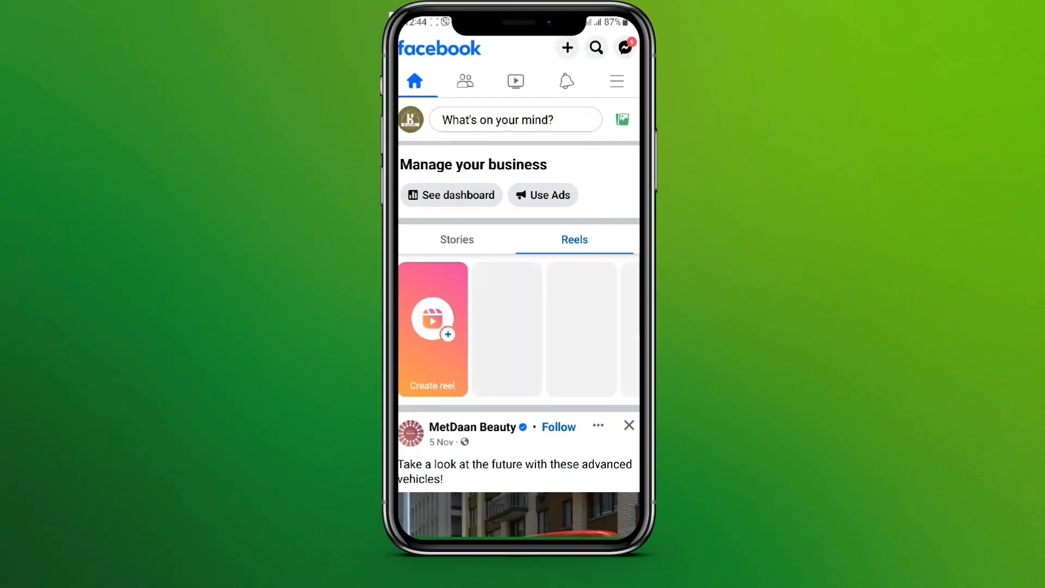
- Open the Kasari page's settings and go to its action button options
left_click(410, 120)
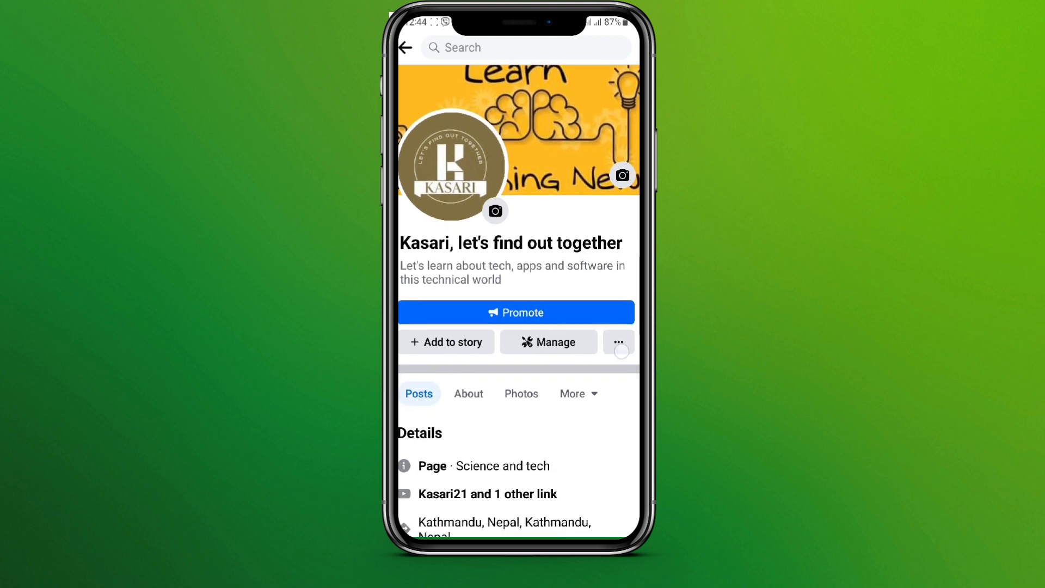
left_click(617, 342)
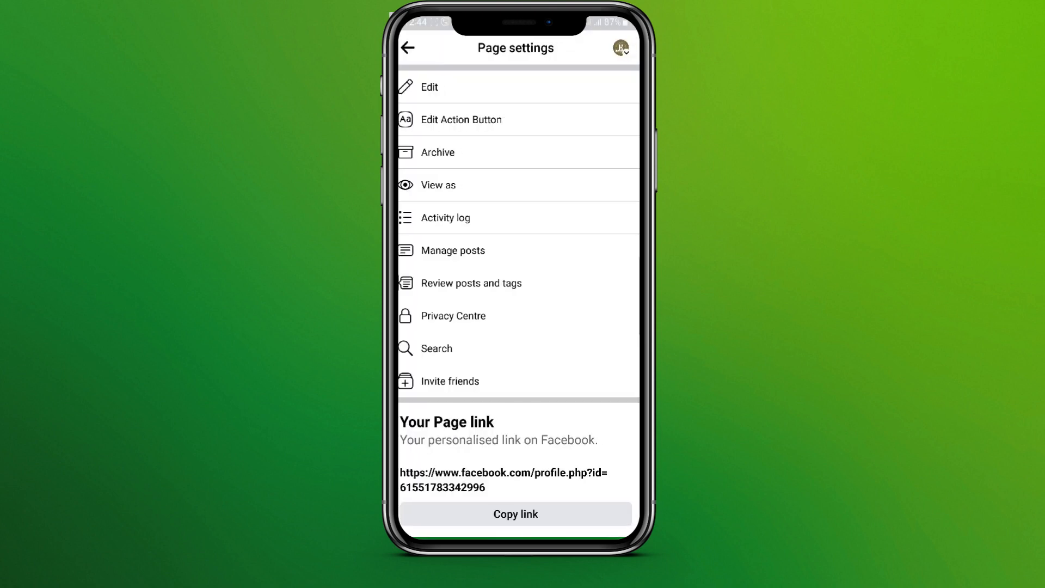
left_click(461, 119)
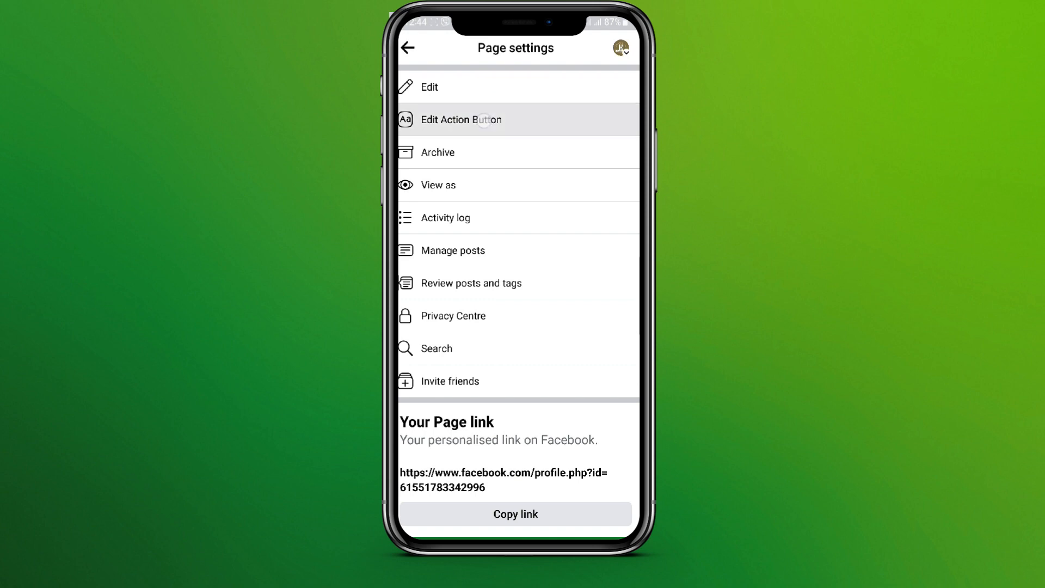
left_click(461, 119)
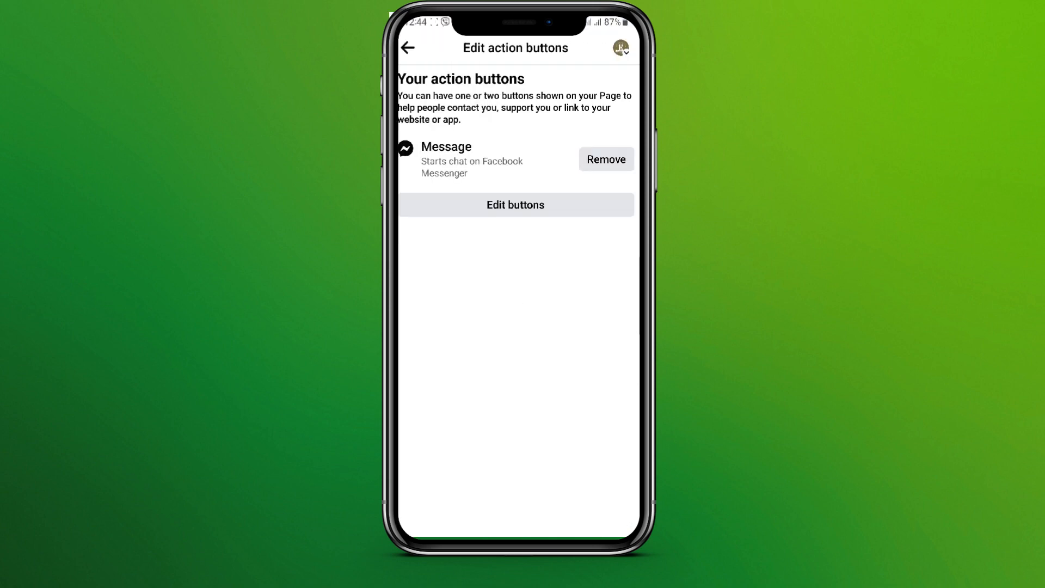
- Add Send WhatsApp message beside Message and begin connecting a WhatsApp account
left_click(515, 205)
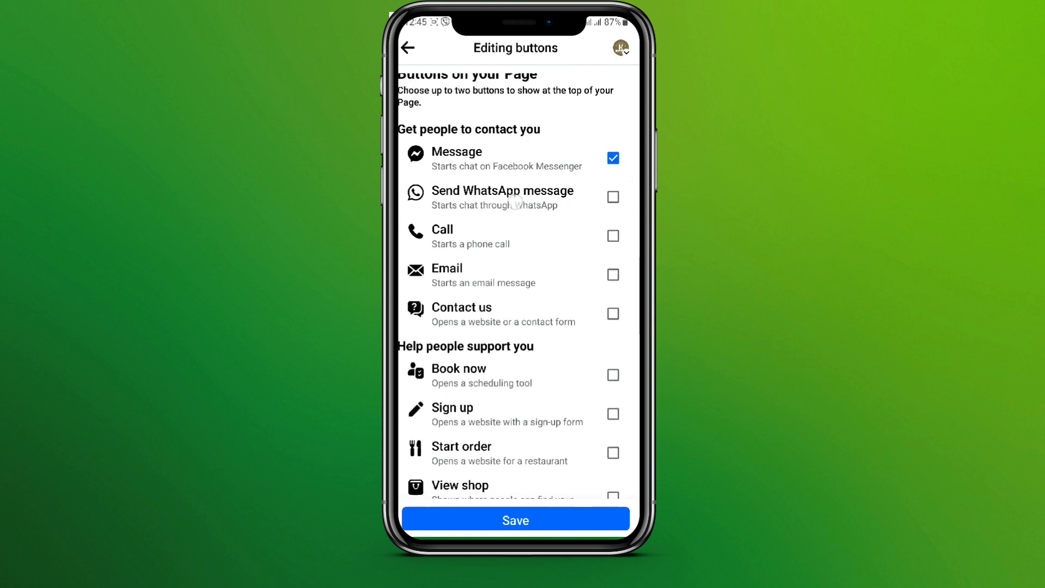
left_click(611, 196)
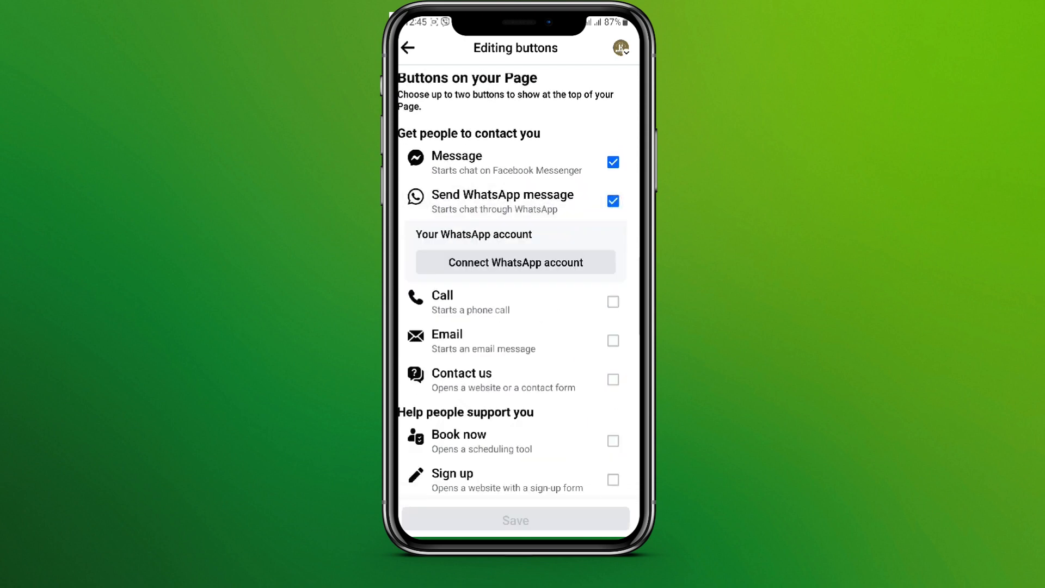
left_click(515, 262)
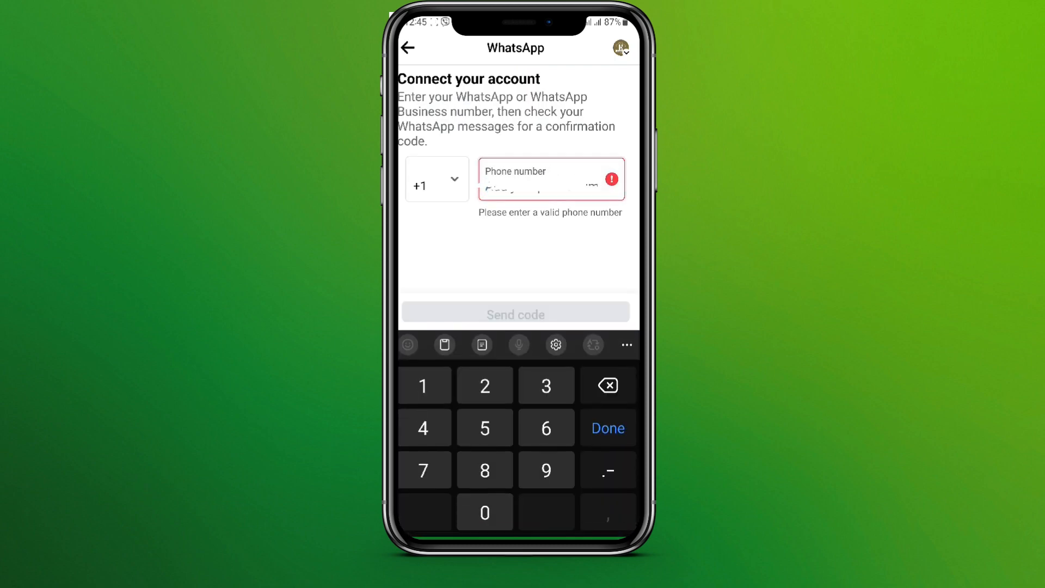
left_click(515, 314)
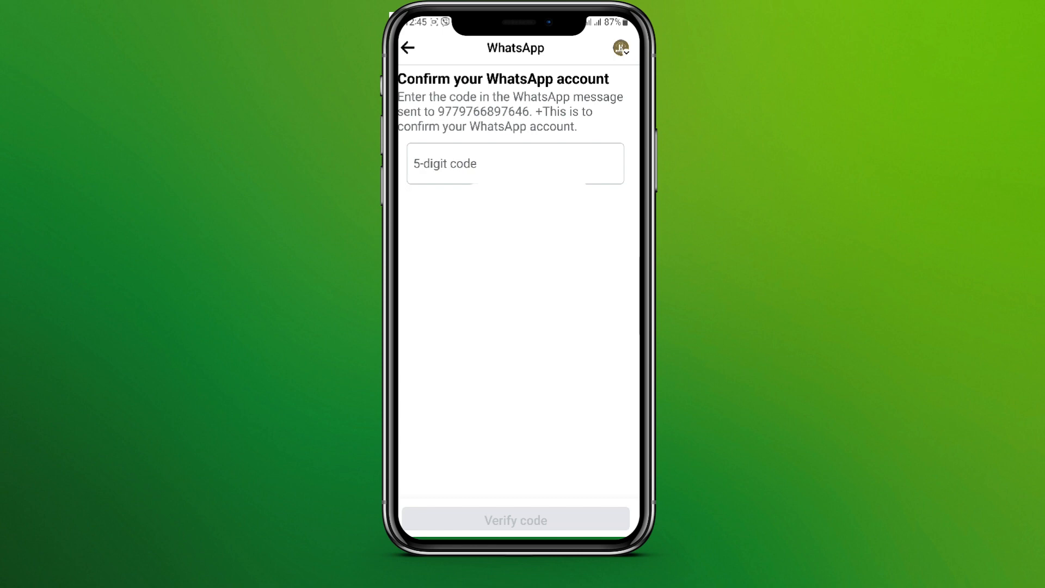
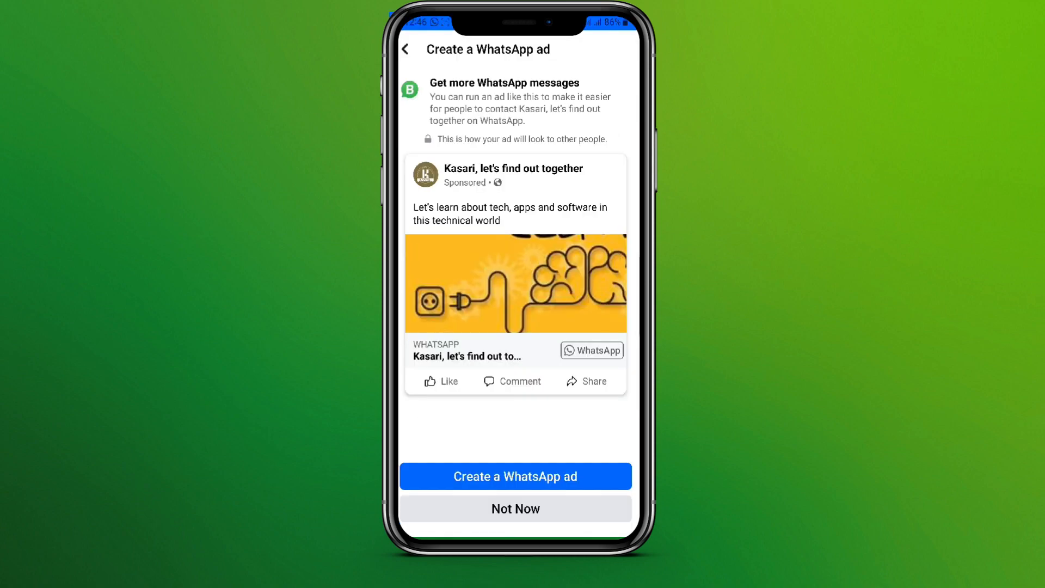
- Skip the WhatsApp ad offer and scroll to the Get WhatsApp messages option
left_click(514, 509)
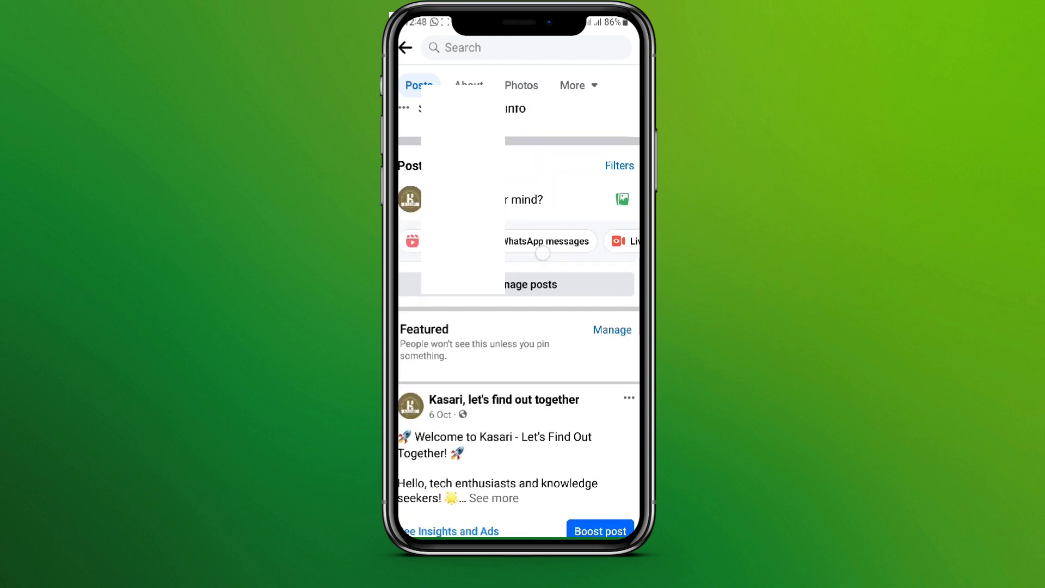
scroll("down", 3)
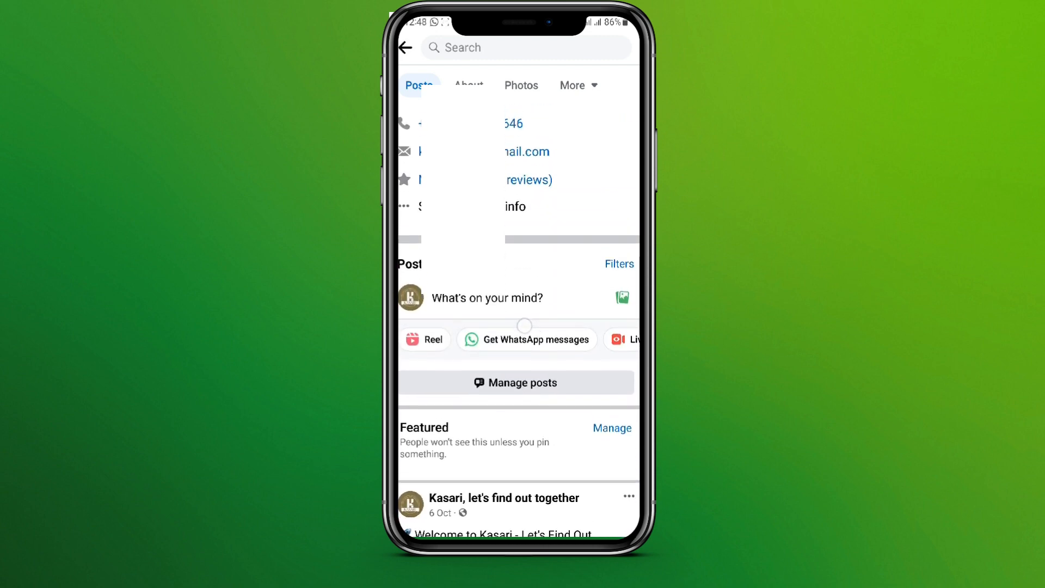